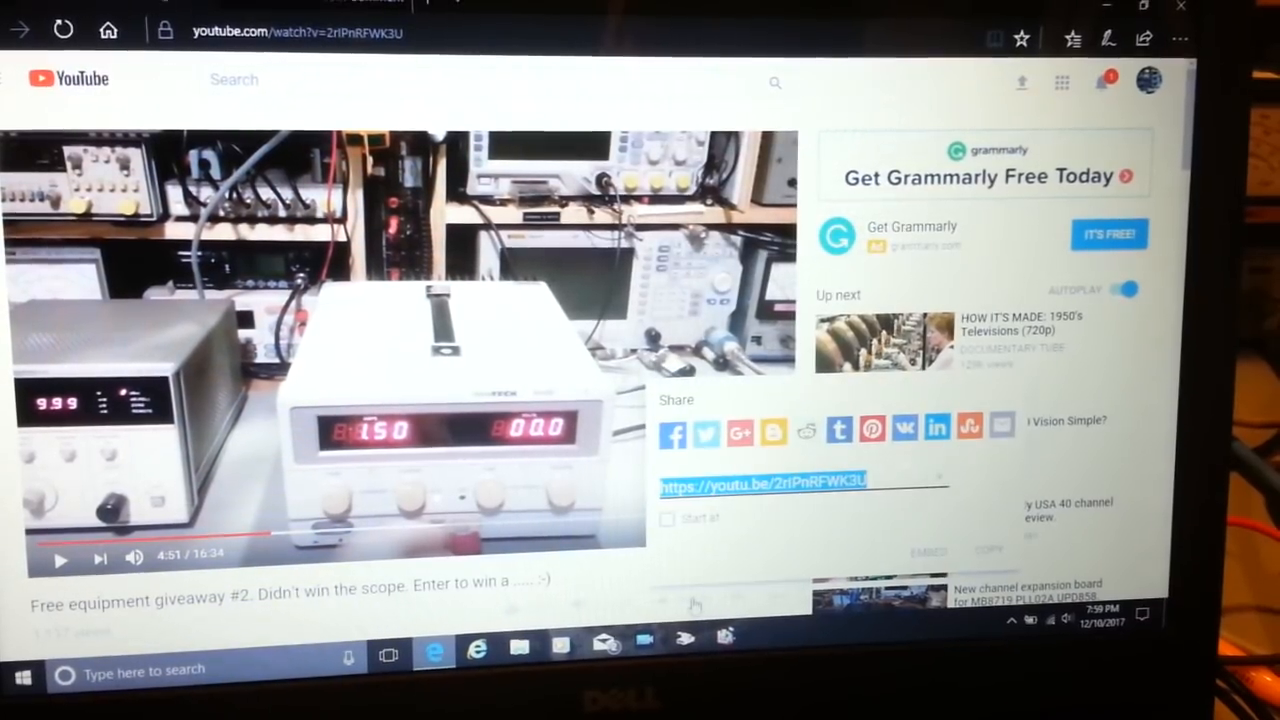
Step: Copy the highlighted youtu.be share link from the Share panel to the clipboard
right_click(764, 482)
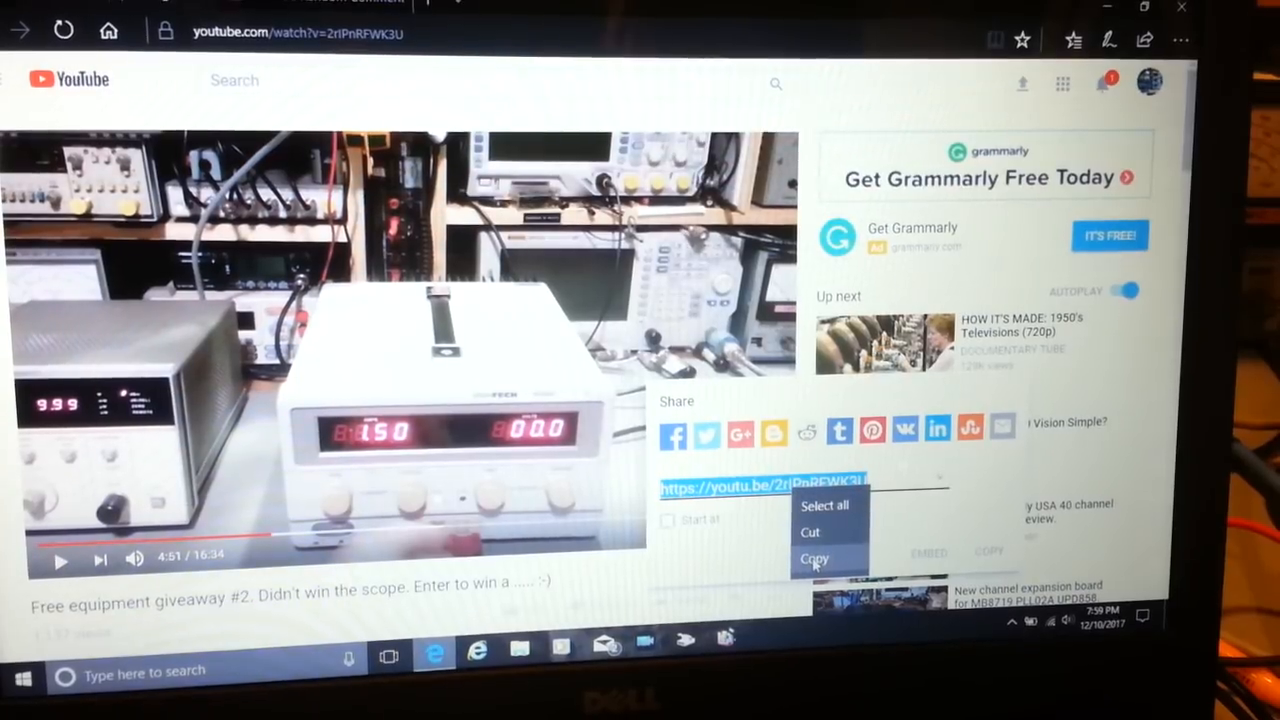
click(814, 558)
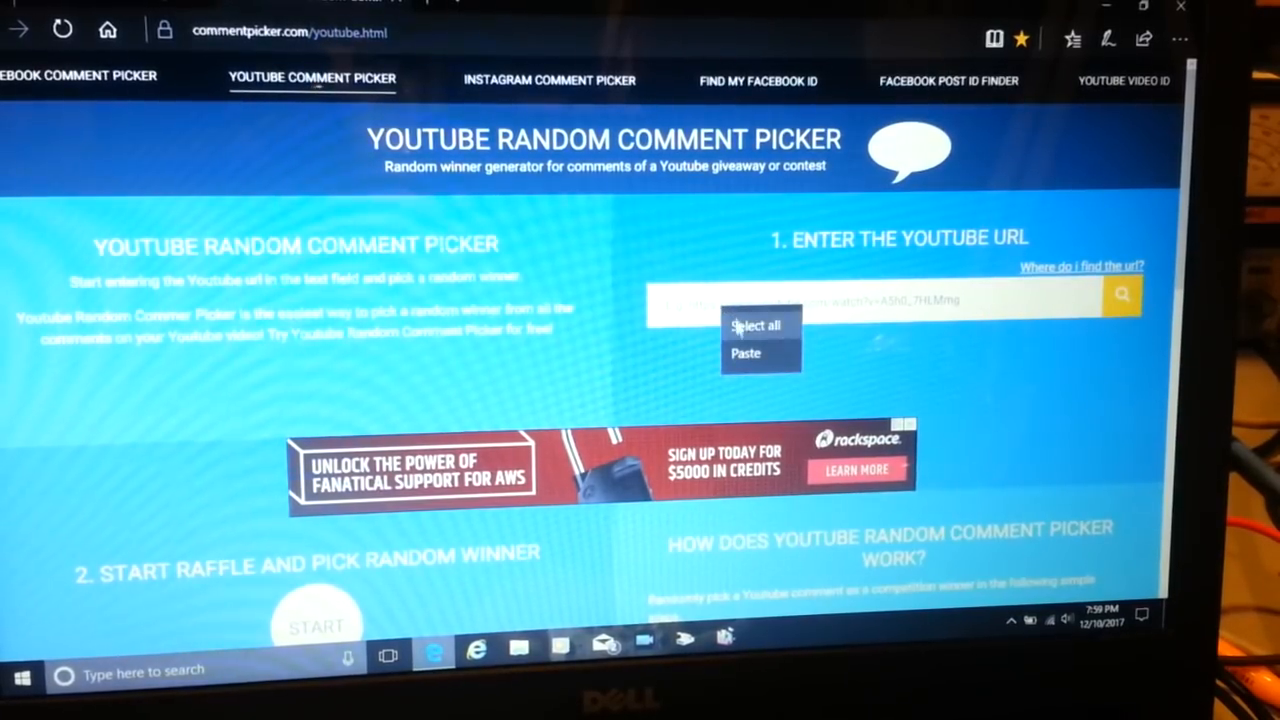
Step: Paste the share link into the 'Enter the YouTube URL' box and start fetching comments
click(746, 352)
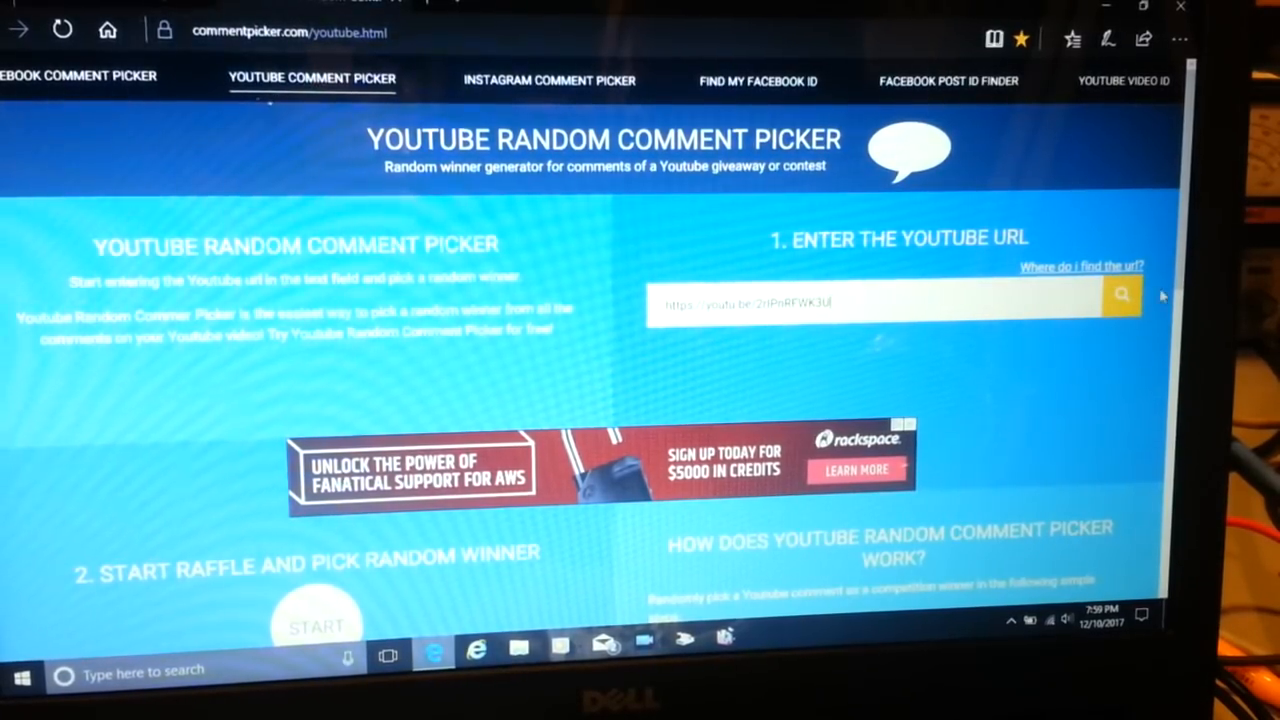
click(1120, 302)
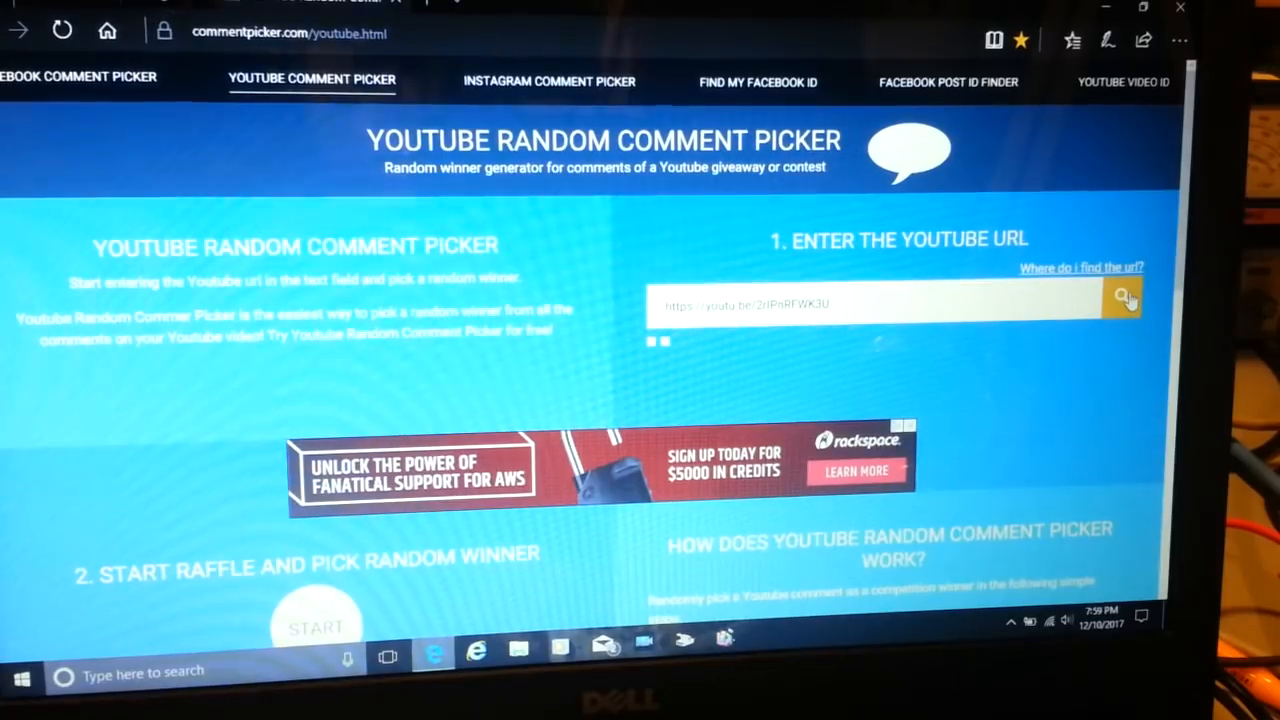
Step: Wait for the comments to load and read the count of 220 unique commenters
click(1120, 304)
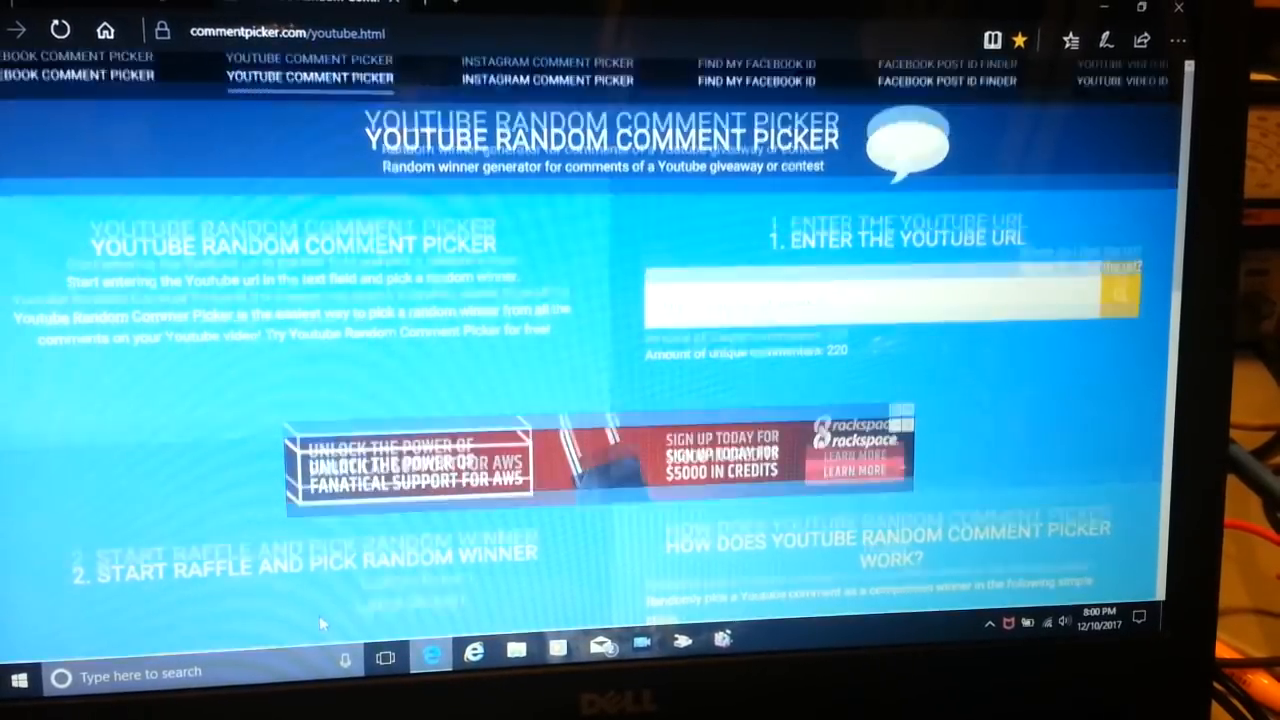
scroll(down, 3)
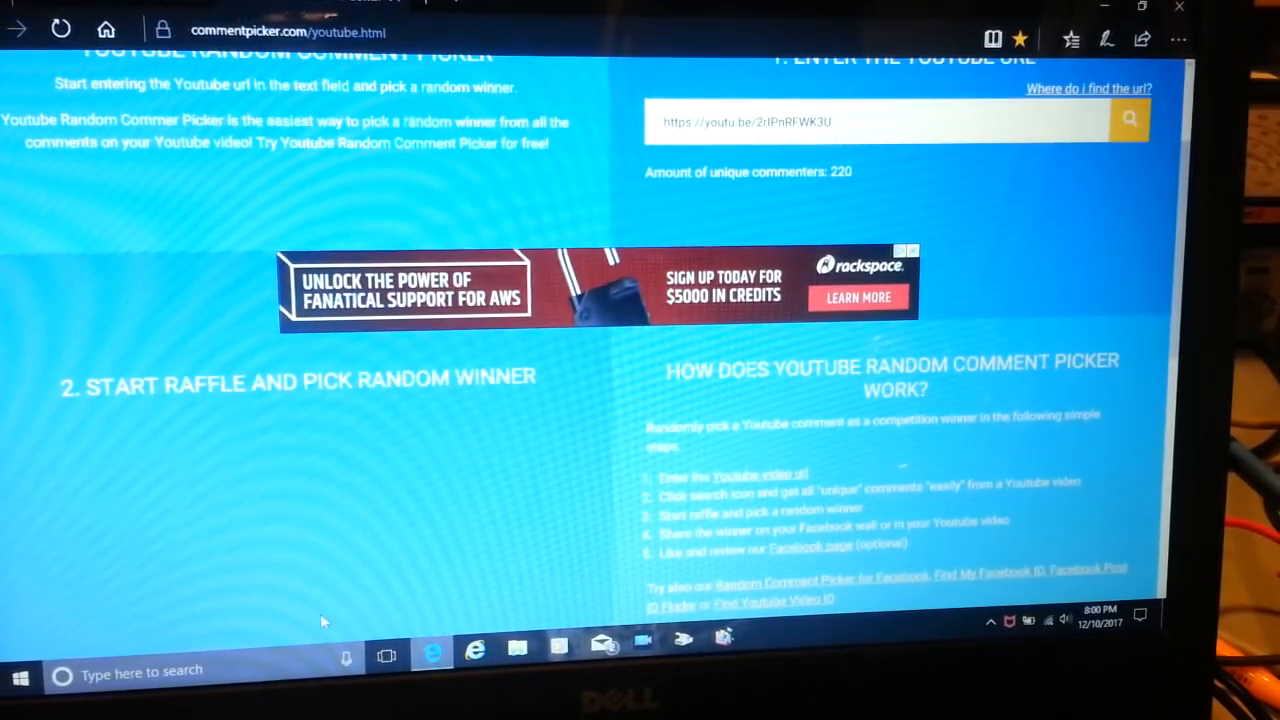